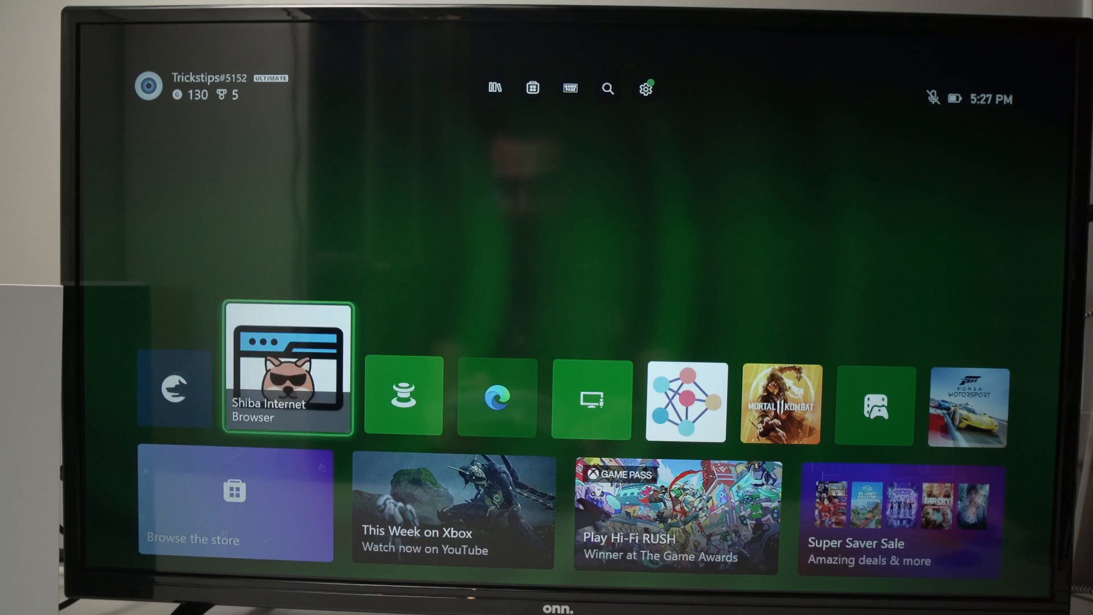
scroll(right, 3)
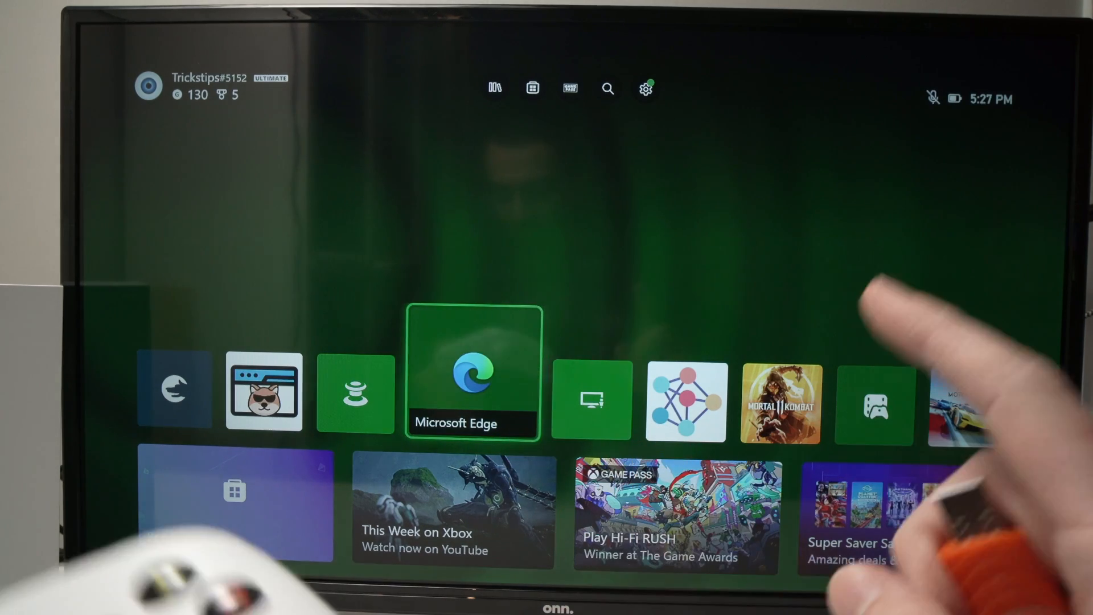